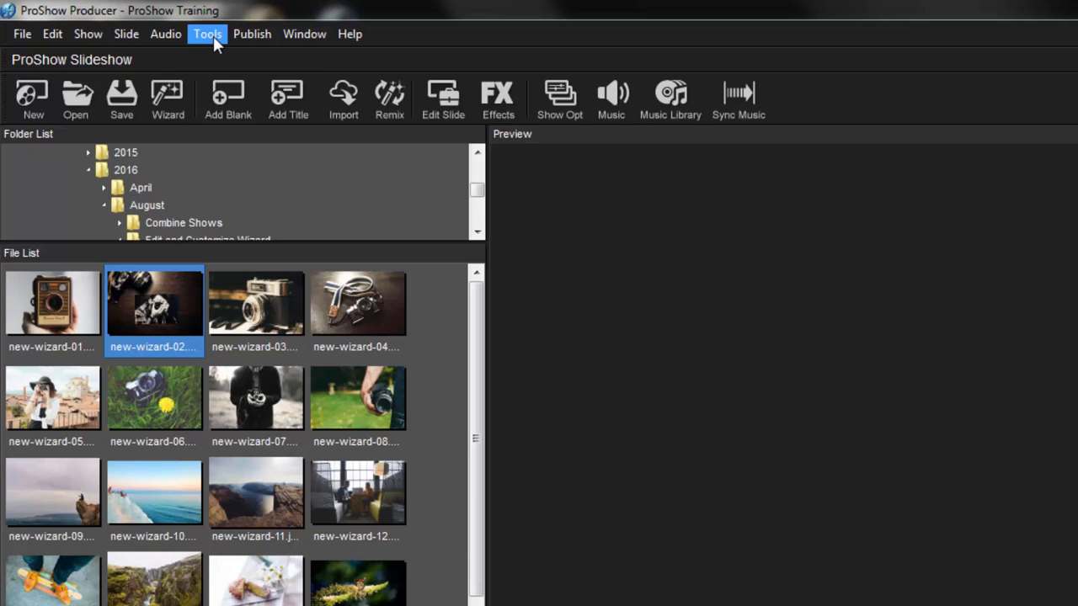
# - Start the Combine Shows tool from the Tools menu
pyautogui.click(207, 34)
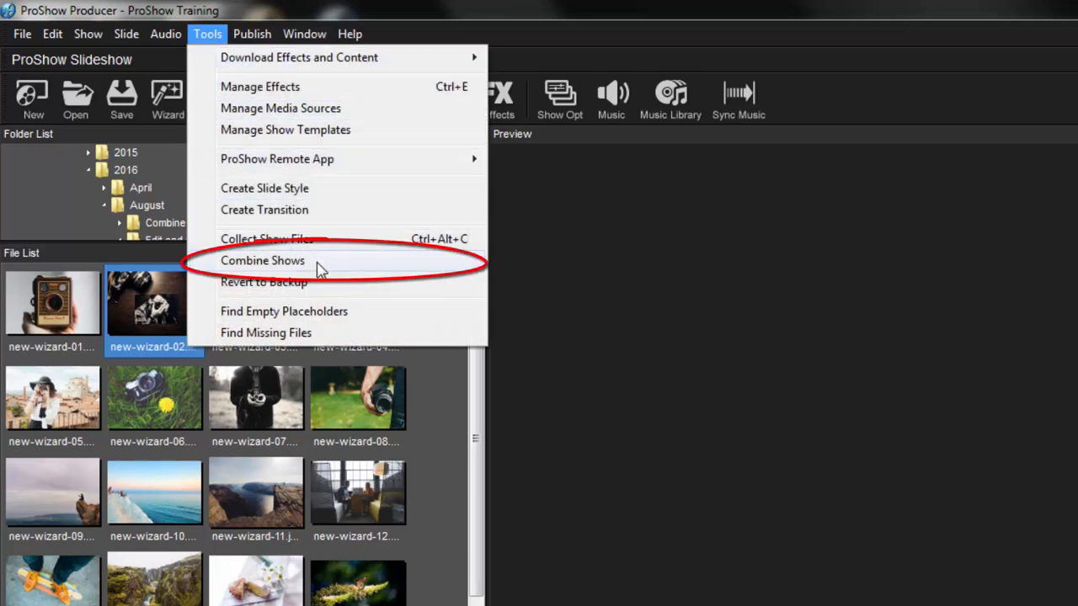
pyautogui.click(263, 259)
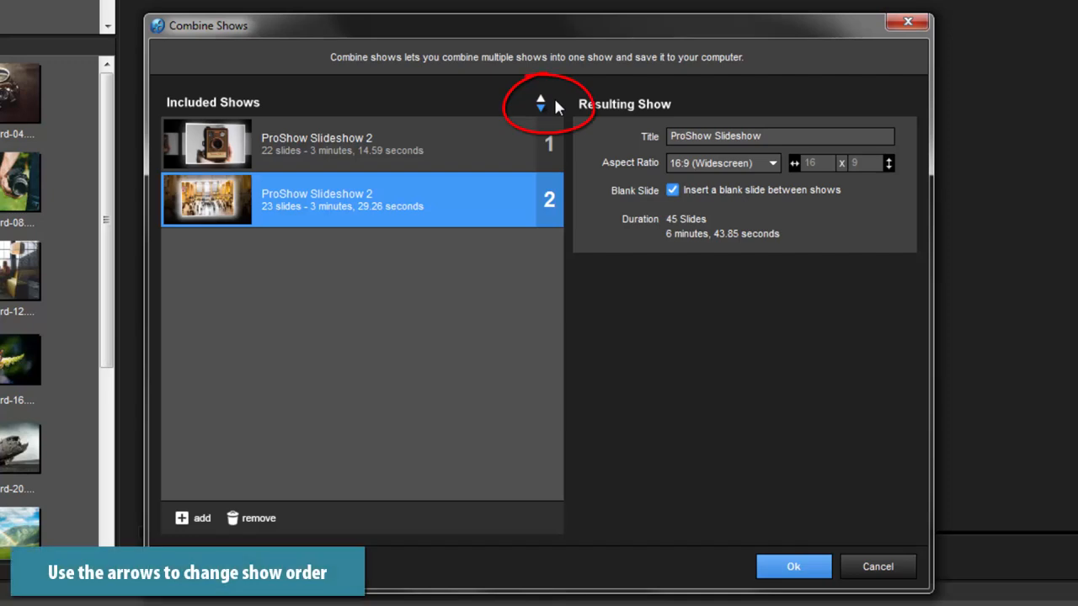
# - Move the second show ahead of the first in the combine order
pyautogui.click(539, 99)
pyautogui.write('Combined Sho')
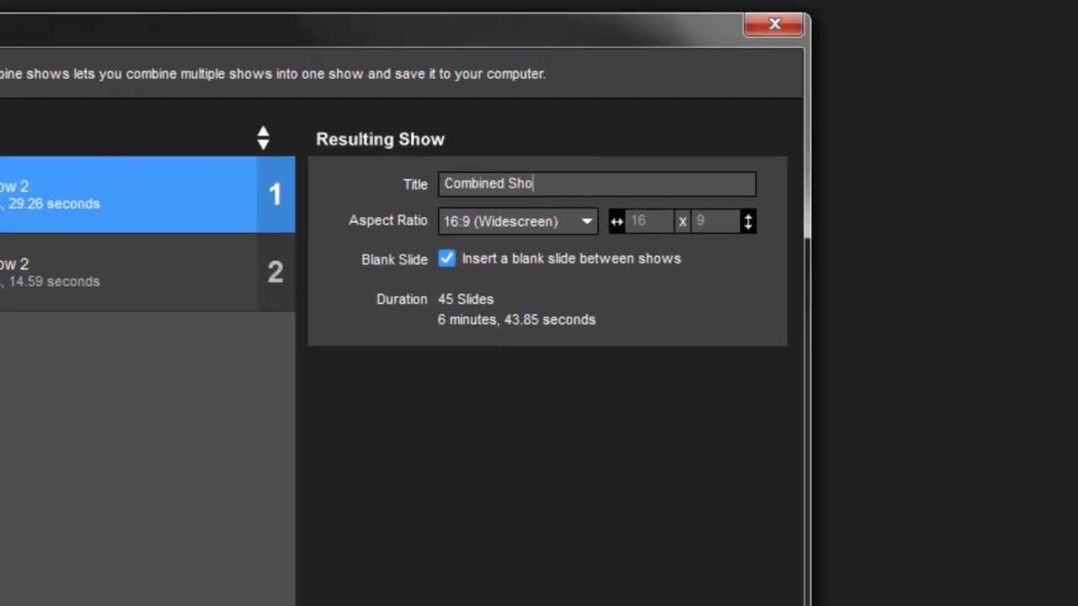
# - Finish typing the resulting show title 'Combined Show'
pyautogui.write('w')
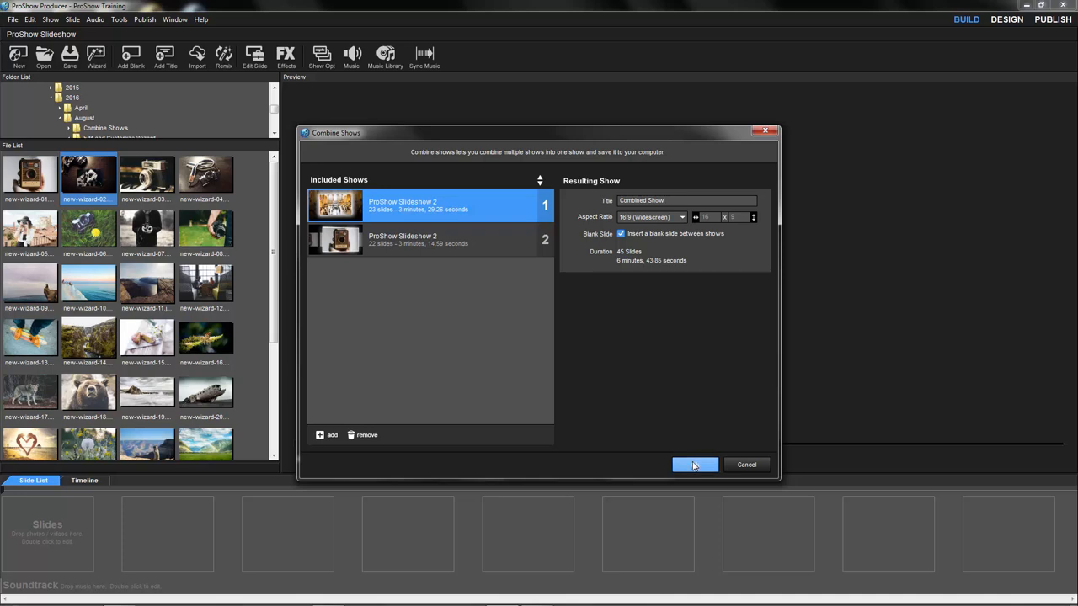
# - Confirm the merge so Combined Show loads in the slide list
pyautogui.click(694, 465)
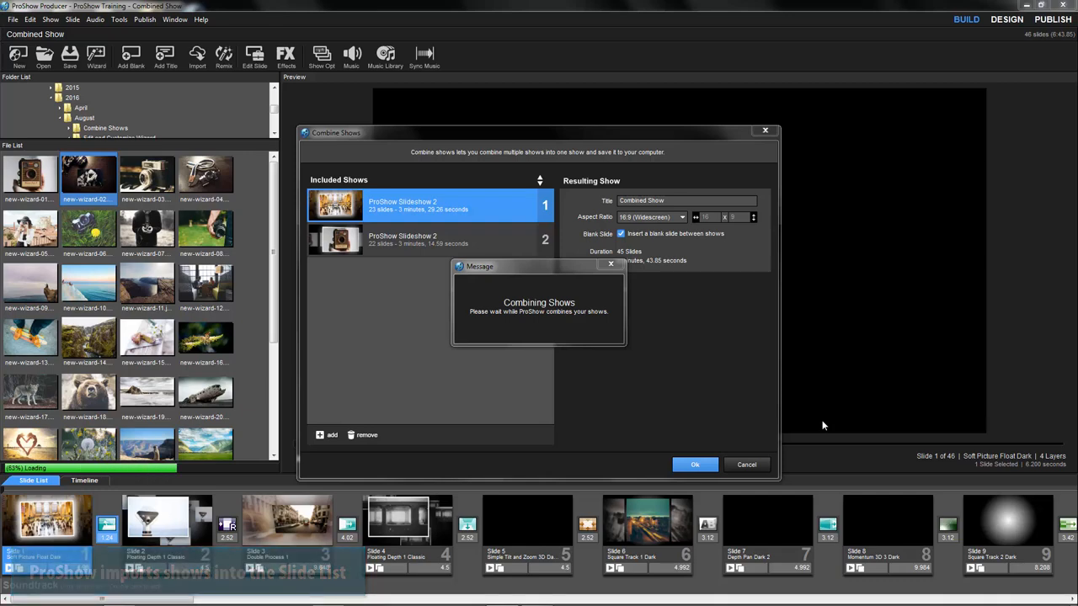
pyautogui.click(694, 465)
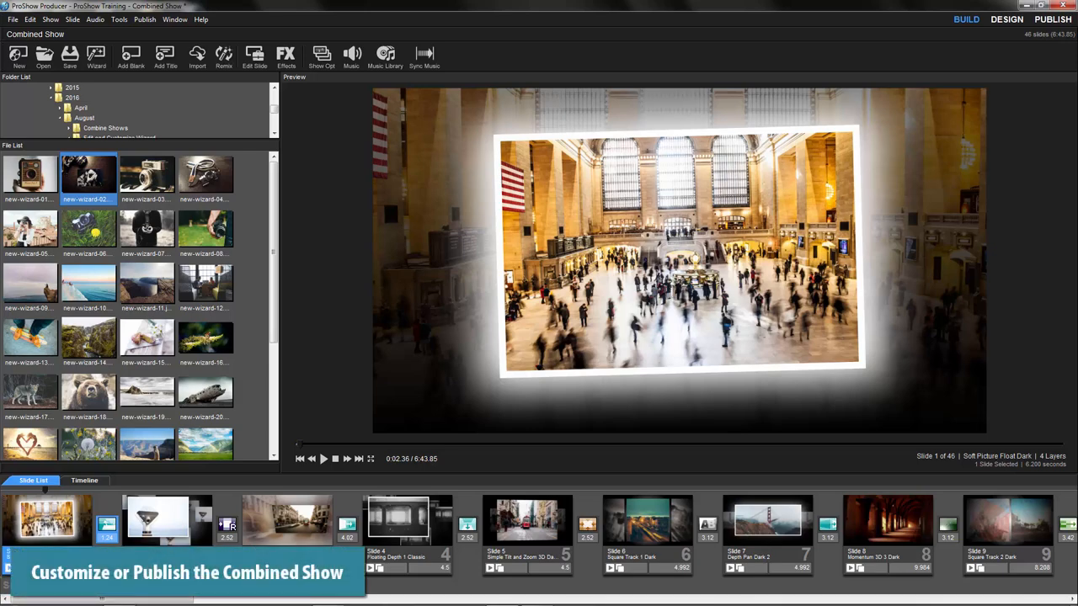
# - Switch Combined Show to the Publish workspace
pyautogui.click(1052, 18)
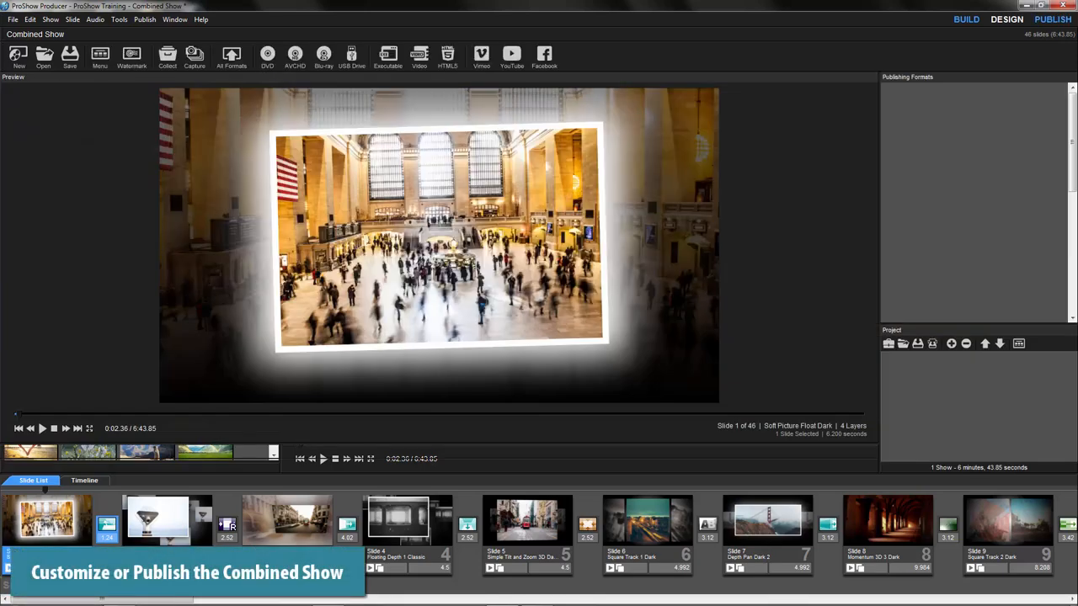
pyautogui.click(1051, 19)
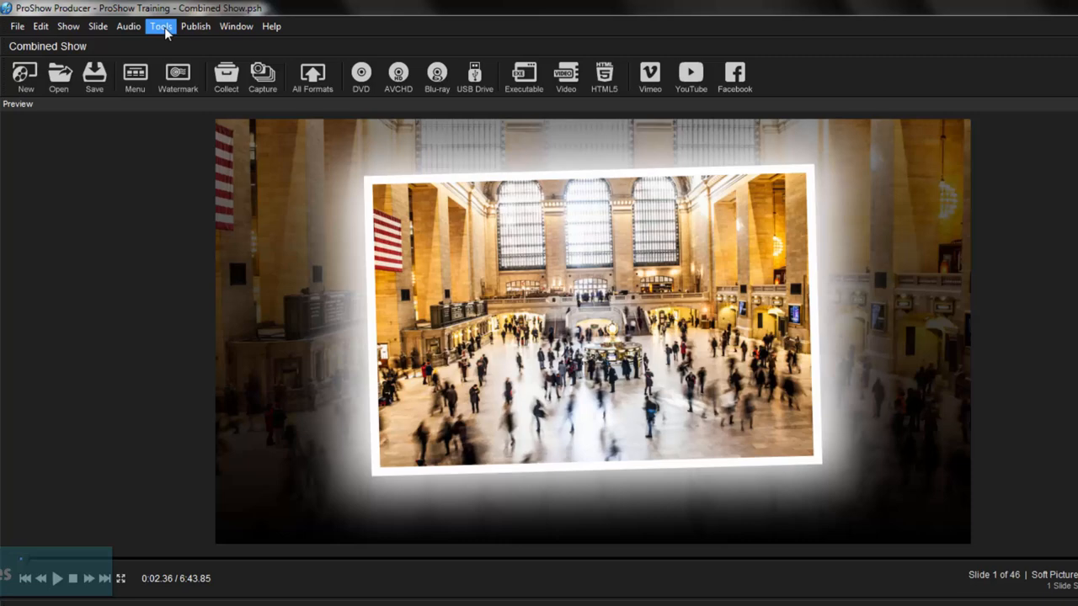
# - Choose Collect Show Files from the Tools menu
pyautogui.click(161, 27)
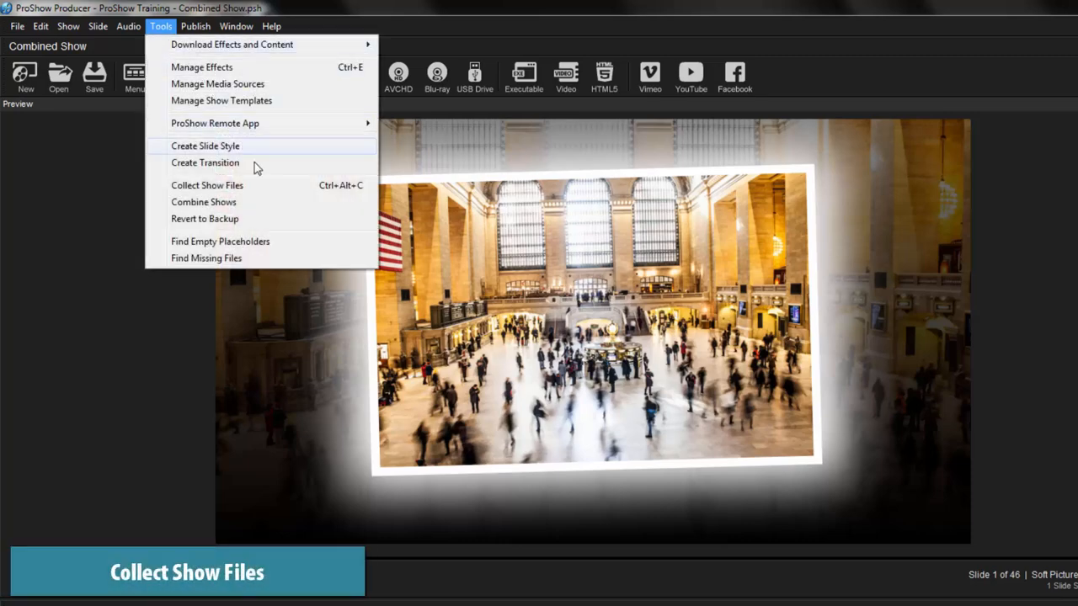
pyautogui.click(207, 183)
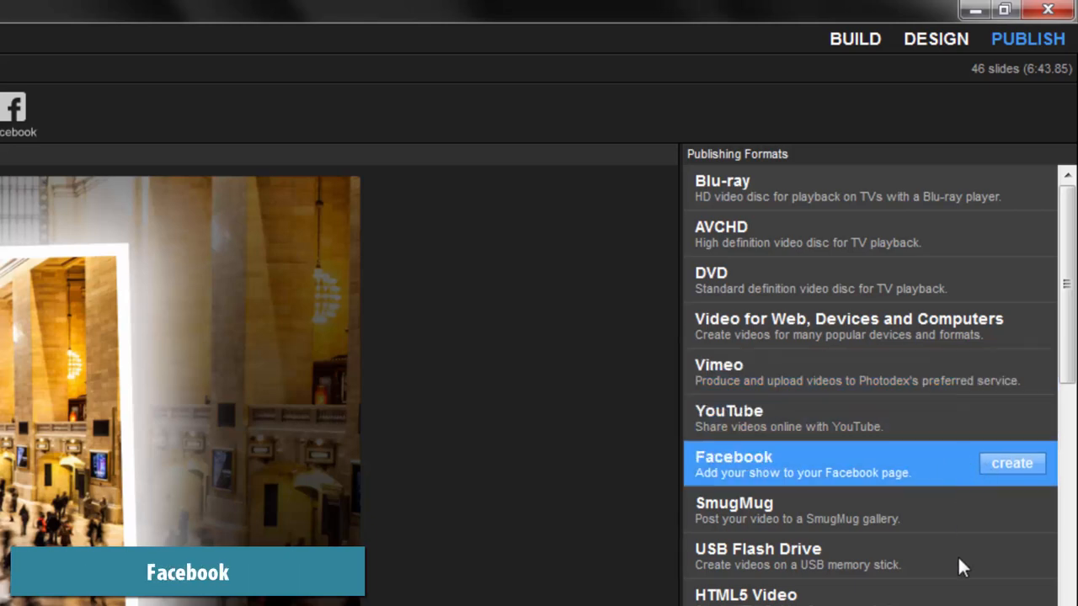
# - Select USB Flash Drive as the publishing format
pyautogui.click(800, 556)
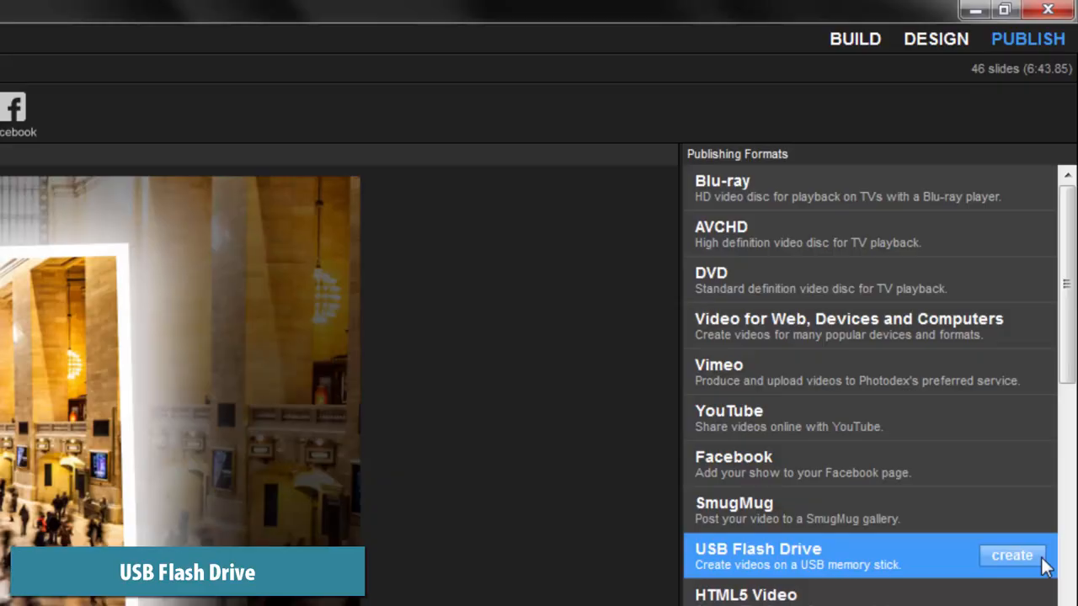